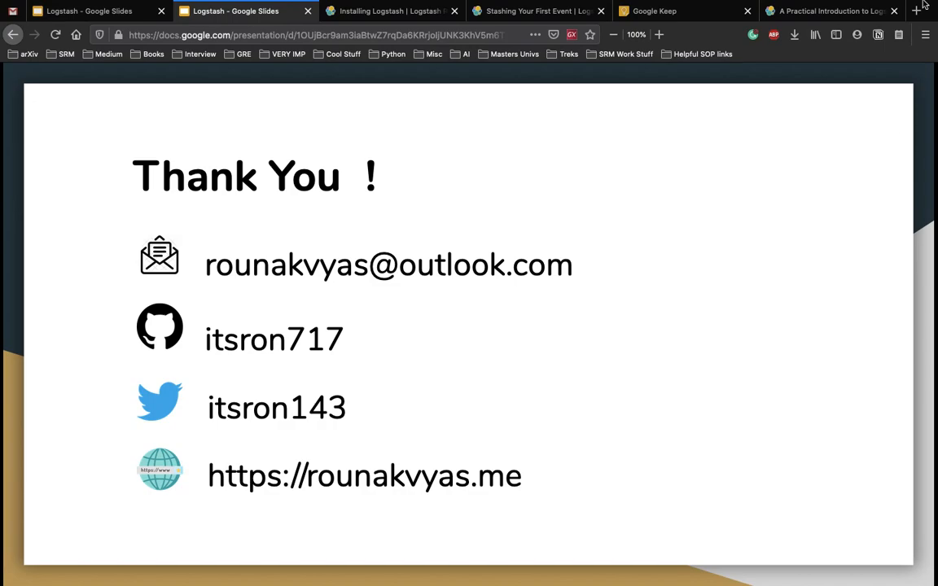
{"action": "mouse_move", "coordinate": [717, 211]}
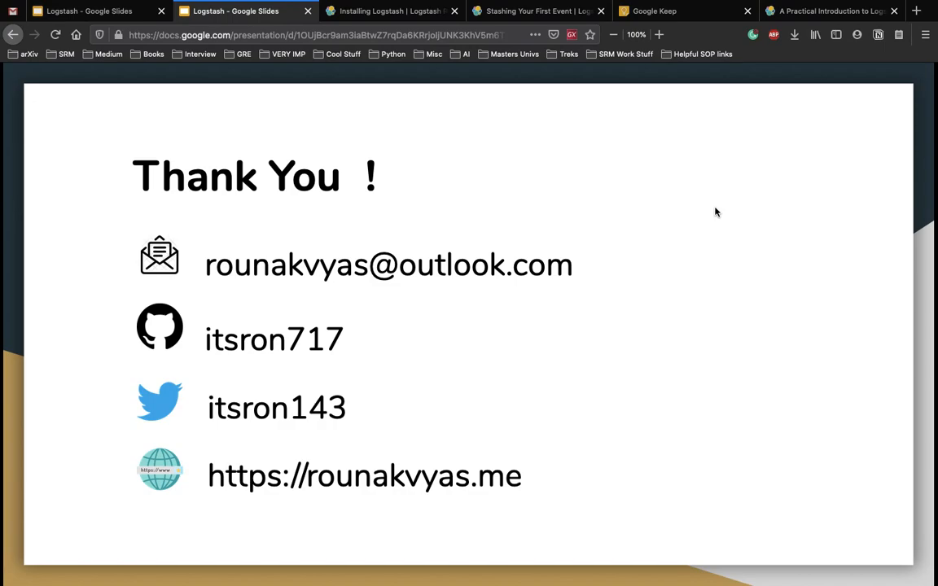
Switch from the Slides thank-you slide to the Installing Logstash documentation tab
{"action": "left_click", "coordinate": [236, 10]}
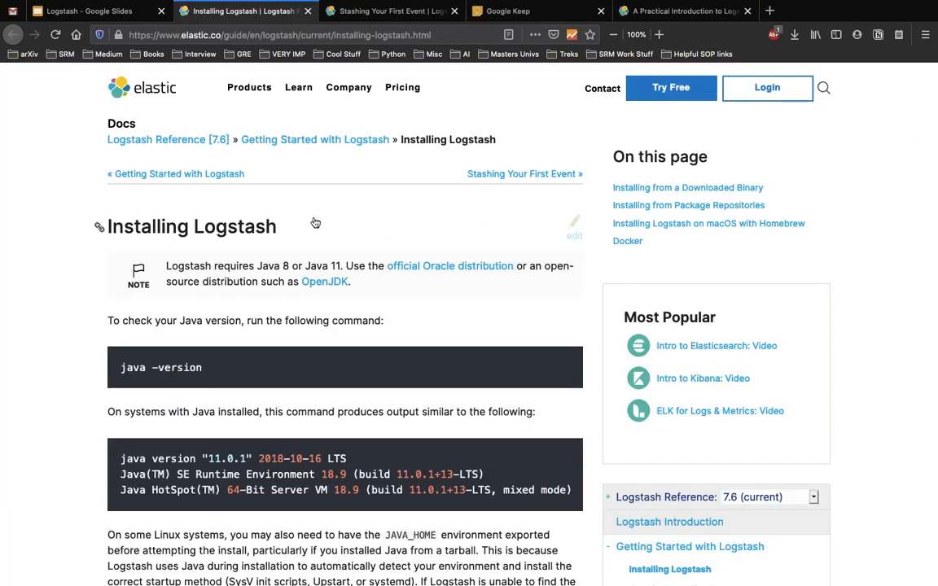
{"action": "mouse_move", "coordinate": [3, 290]}
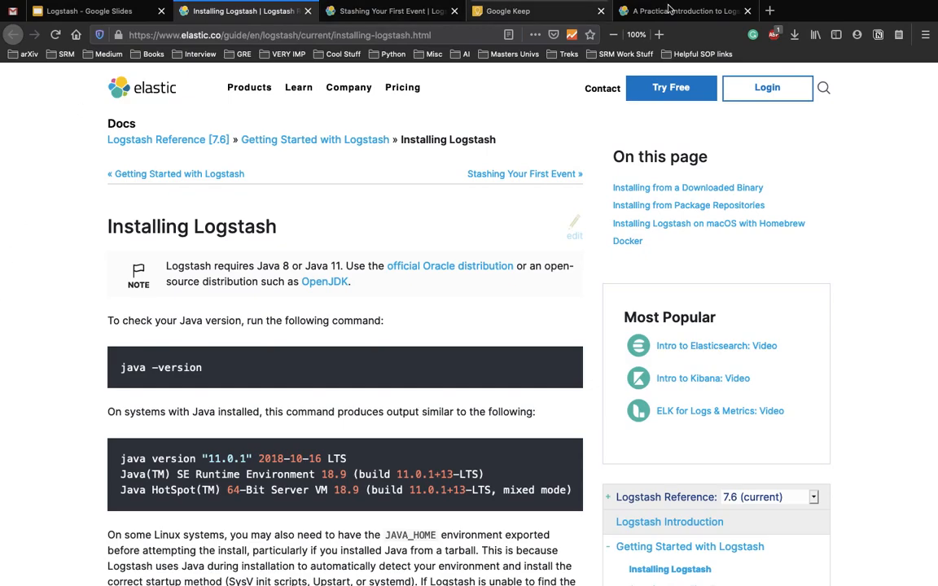
{"action": "left_click", "coordinate": [684, 9]}
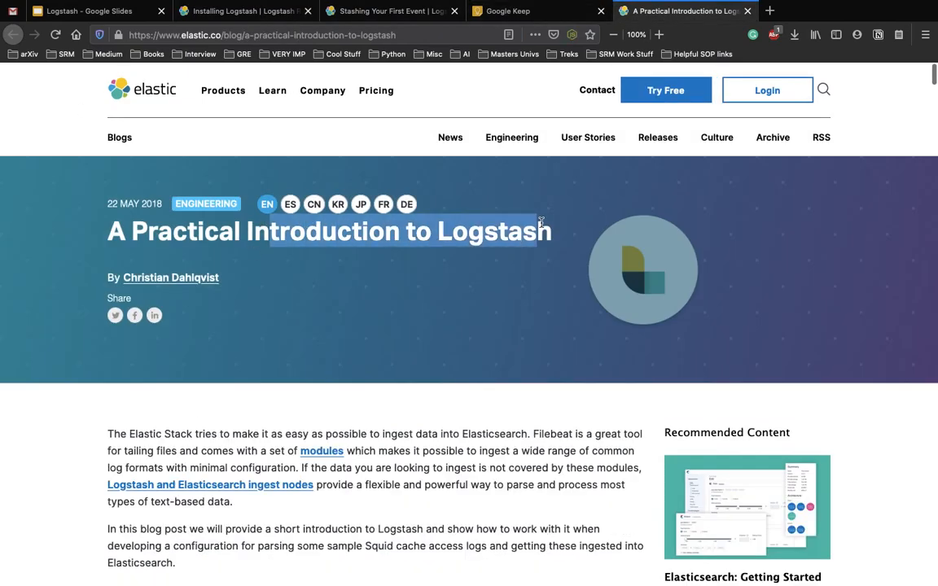
{"action": "left_click", "coordinate": [245, 10]}
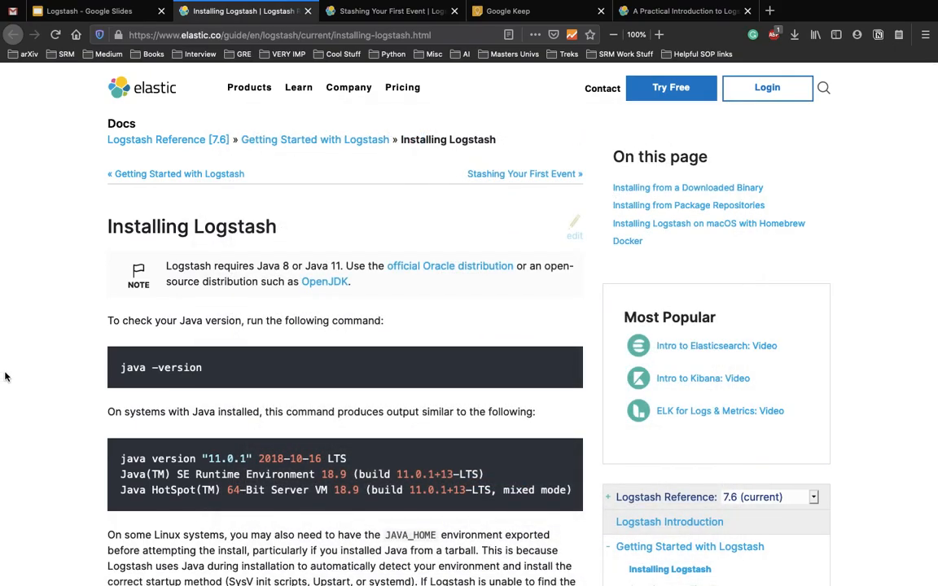
{"action": "scroll", "scroll_direction": "down", "scroll_amount": 3}
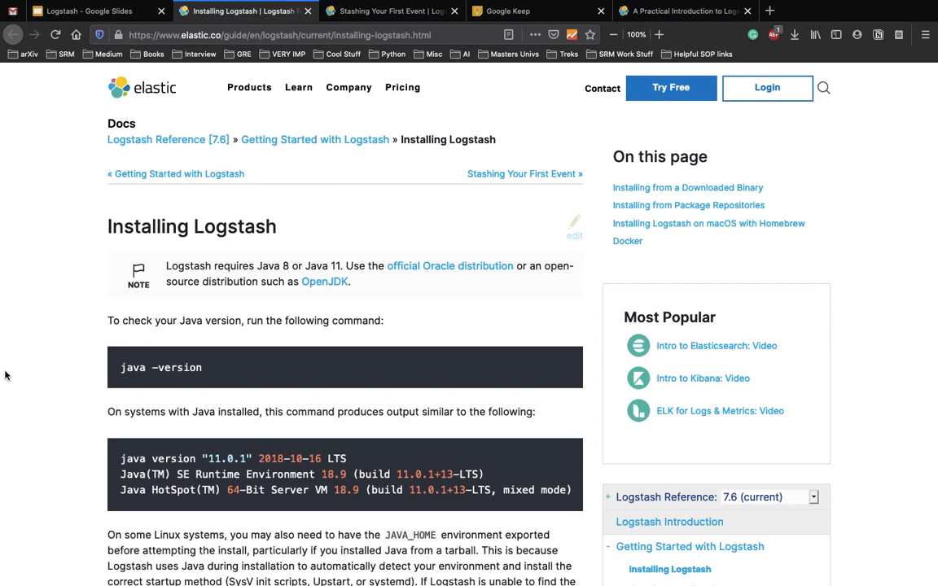
Read down past the Java version check to the Installing from a Downloaded Binary section
{"action": "scroll", "scroll_direction": "down", "scroll_amount": 3}
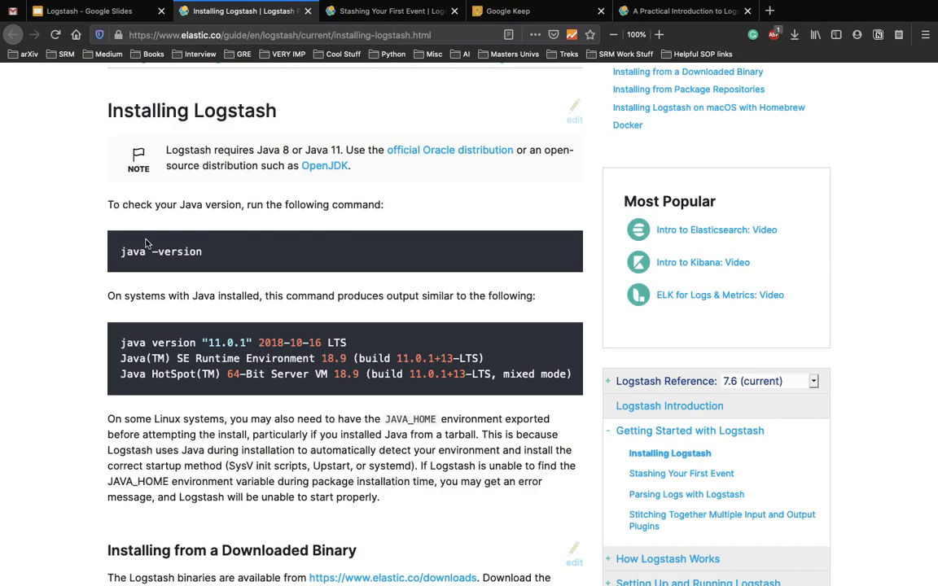
{"action": "mouse_move", "coordinate": [132, 249]}
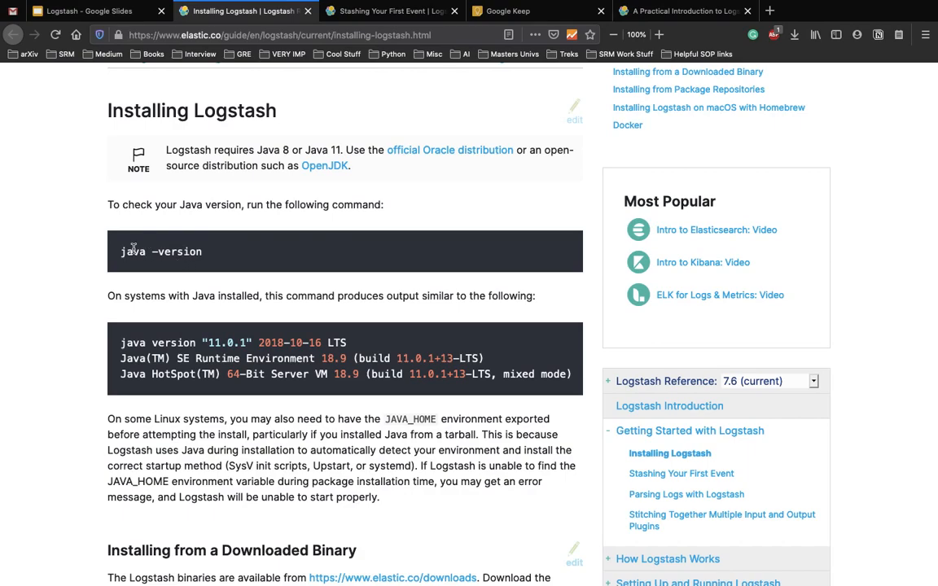
{"action": "mouse_move", "coordinate": [264, 248]}
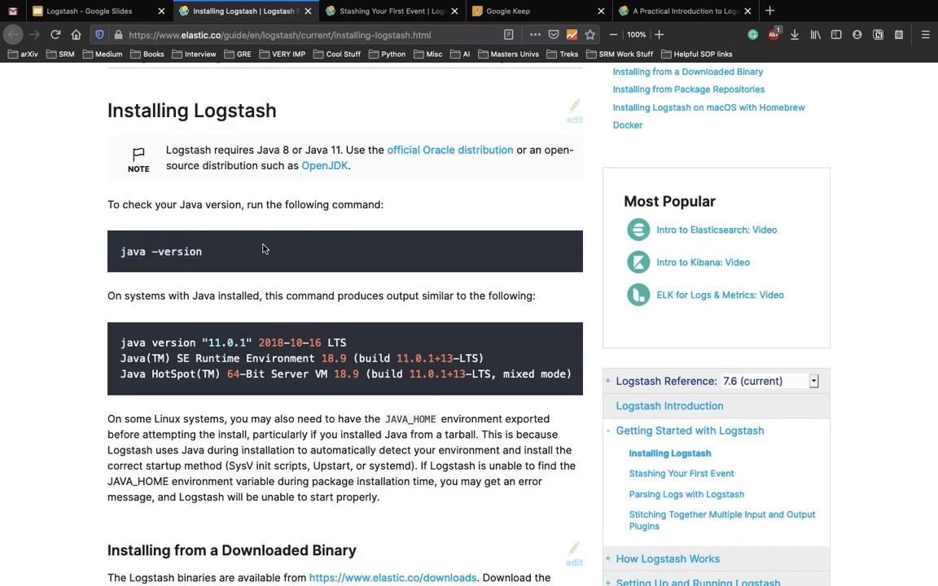
{"action": "scroll", "scroll_direction": "down", "scroll_amount": 3}
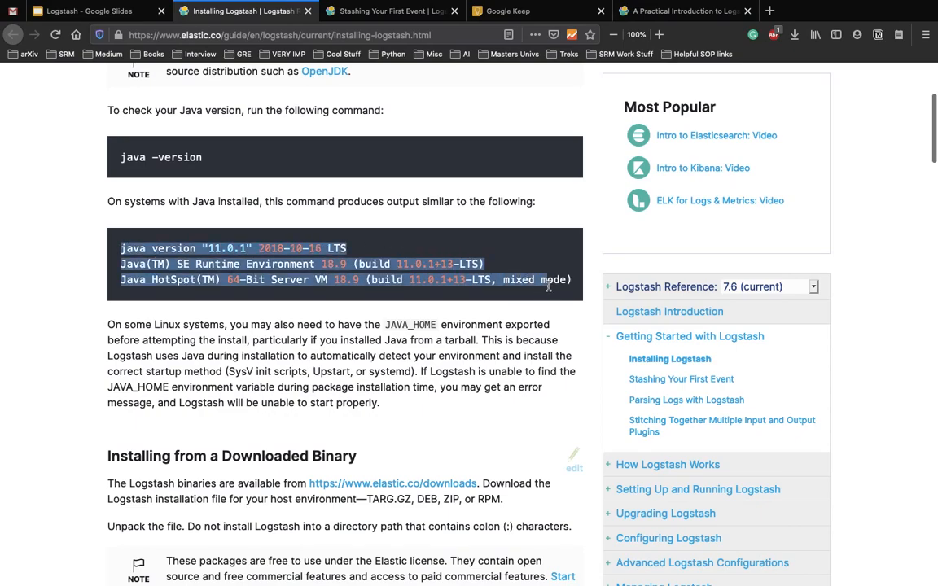
{"action": "scroll", "scroll_direction": "down", "scroll_amount": 3}
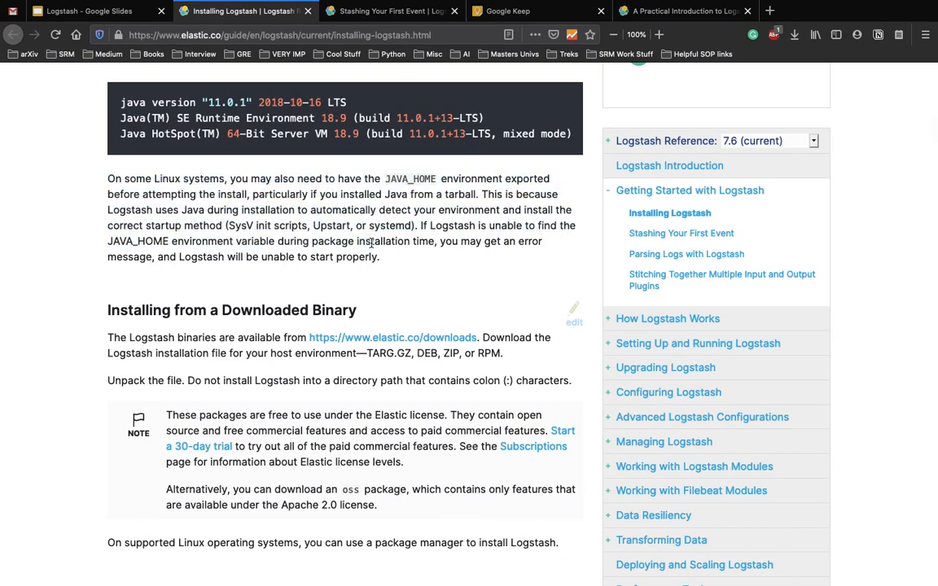
{"action": "scroll", "scroll_direction": "down", "scroll_amount": 3}
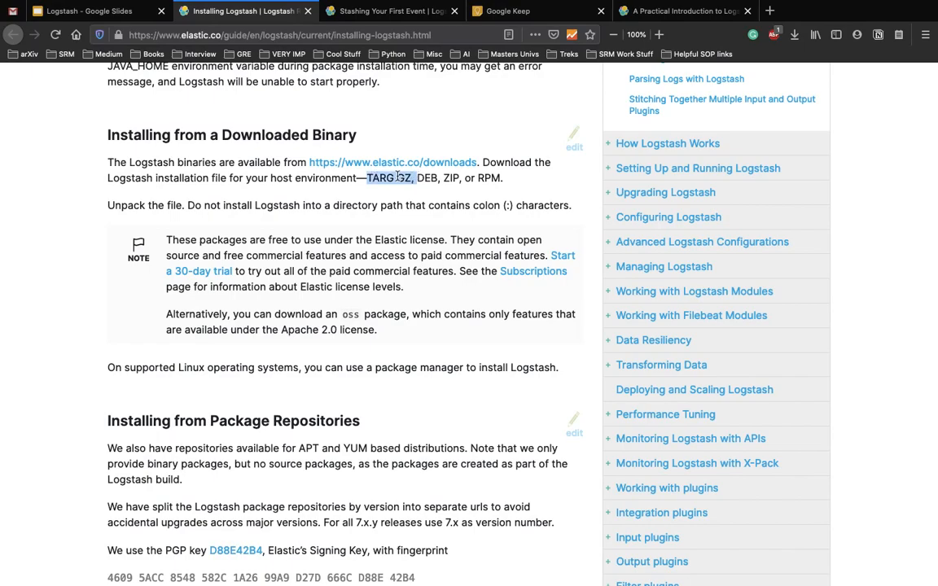
Scroll past the APT and YUM sections to Installing Logstash on macOS with Homebrew
{"action": "scroll", "scroll_direction": "down", "scroll_amount": 3}
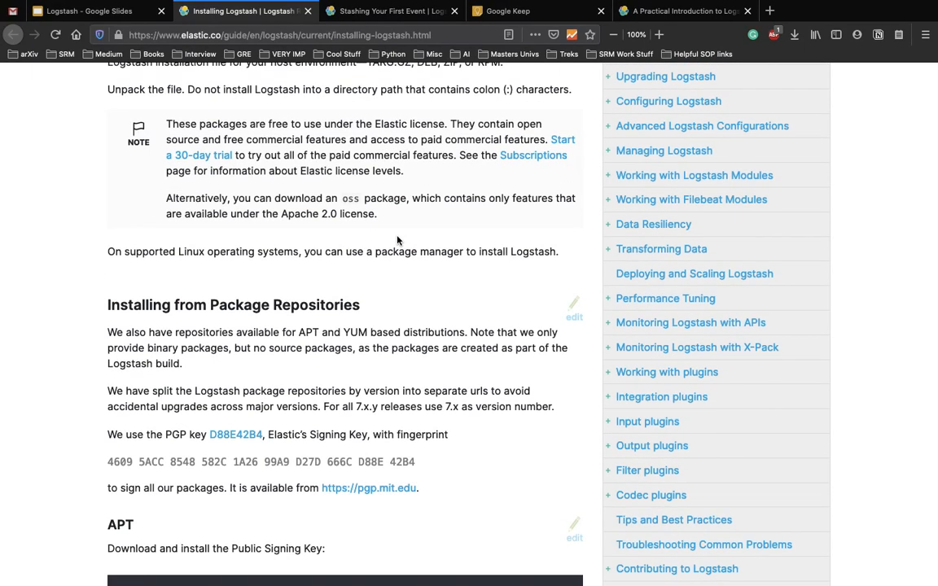
{"action": "scroll", "scroll_direction": "down", "scroll_amount": 3}
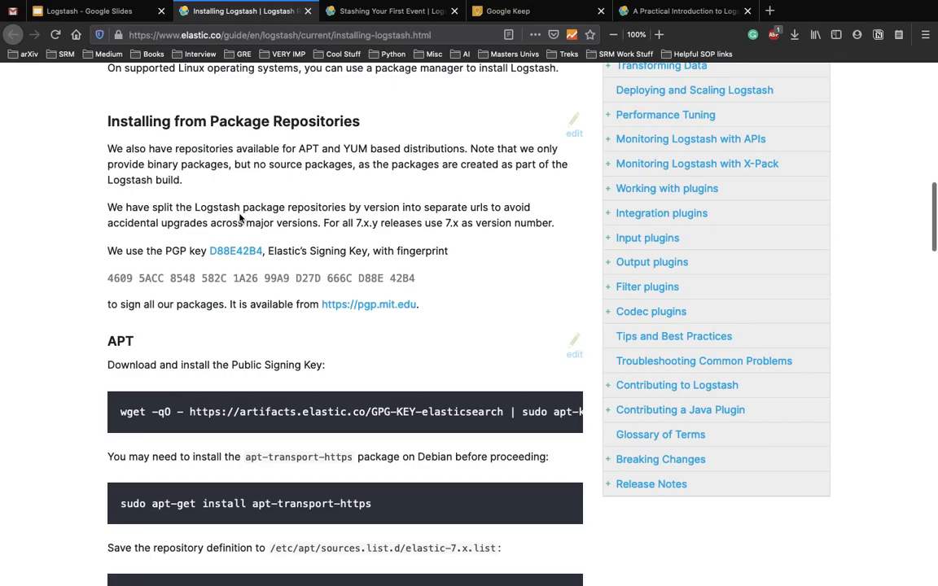
{"action": "scroll", "scroll_direction": "down", "scroll_amount": 3}
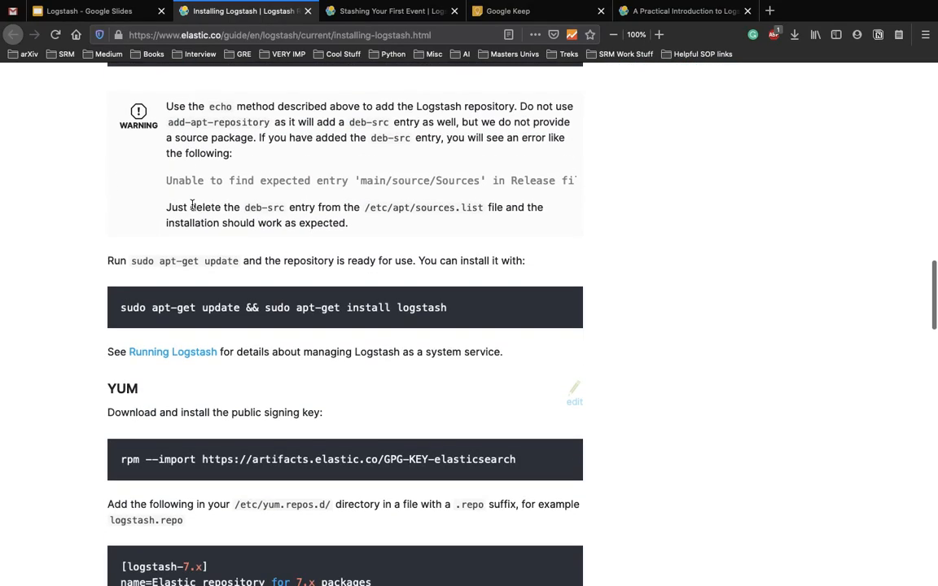
{"action": "scroll", "scroll_direction": "down", "scroll_amount": 3}
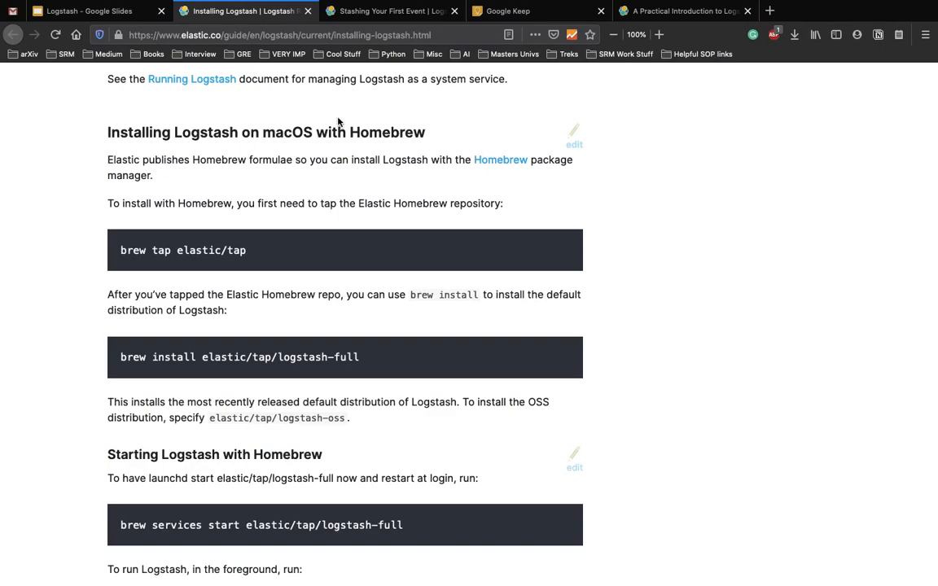
{"action": "mouse_move", "coordinate": [324, 199]}
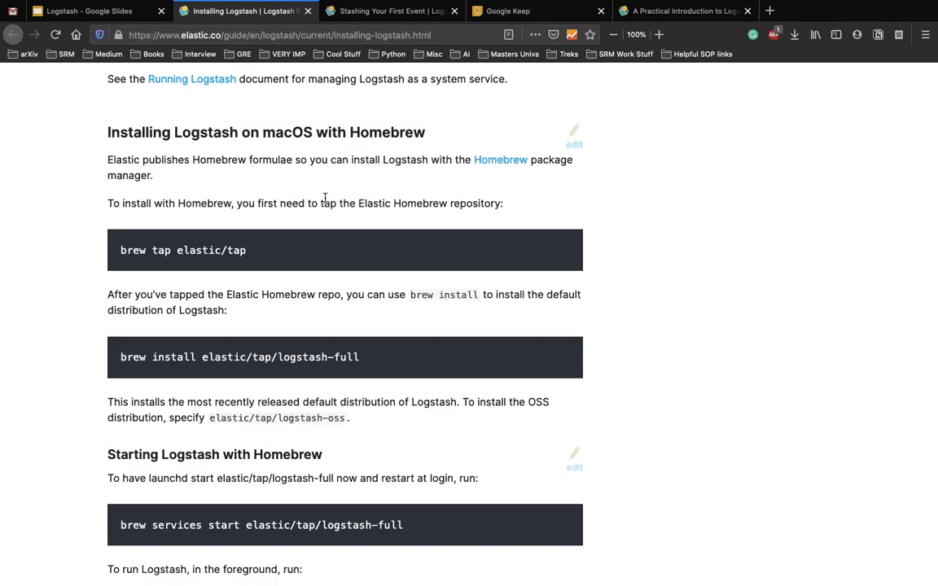
{"action": "mouse_move", "coordinate": [326, 368]}
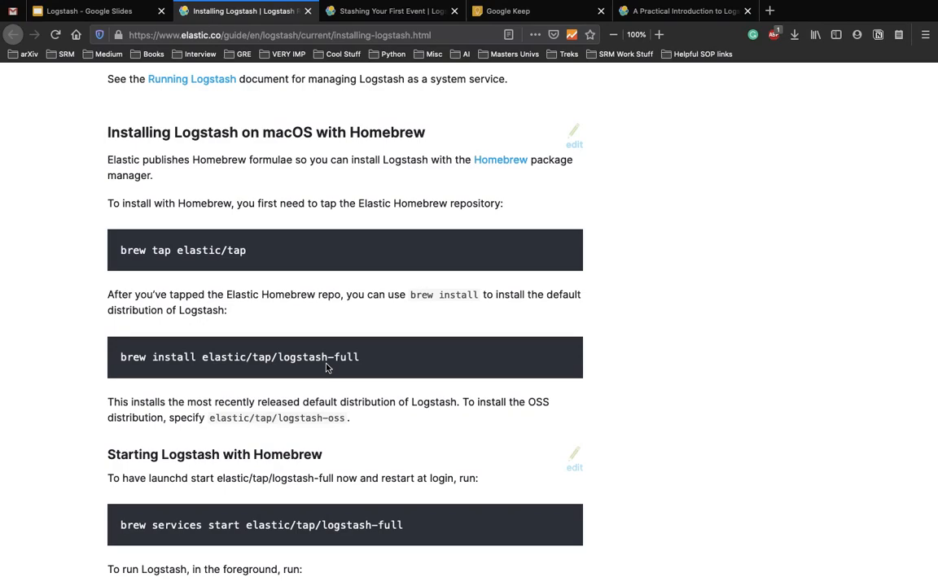
{"action": "scroll", "scroll_direction": "down", "scroll_amount": 3}
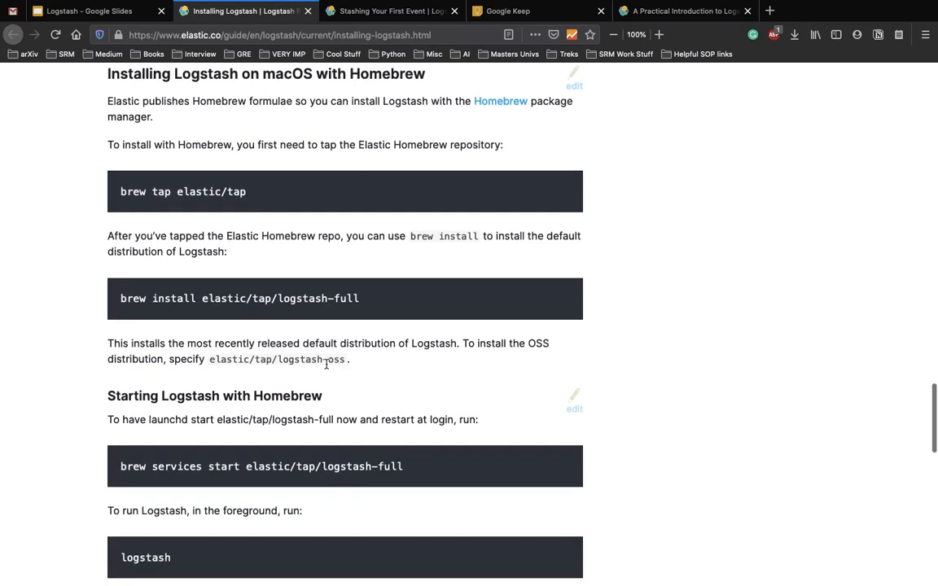
{"action": "scroll", "scroll_direction": "up", "scroll_amount": 3}
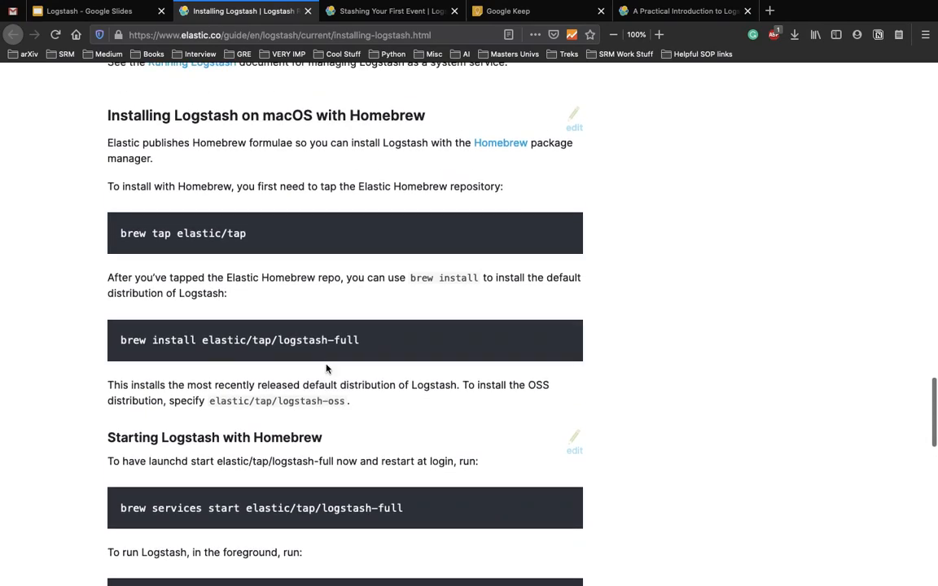
{"action": "scroll", "scroll_direction": "down", "scroll_amount": 3}
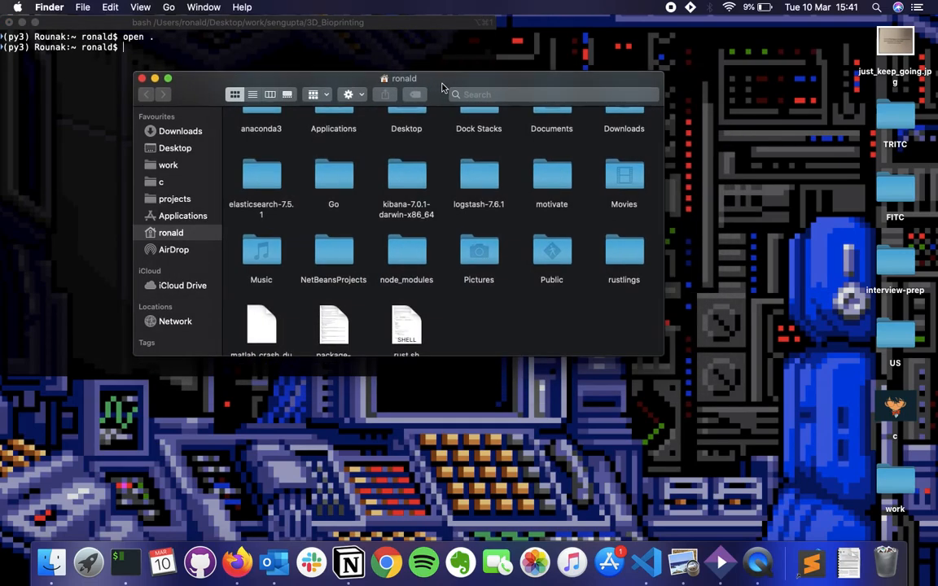
Browse the home folder and select the logstash-7.6.1 install folder beside Kibana
{"action": "double_click", "coordinate": [479, 174]}
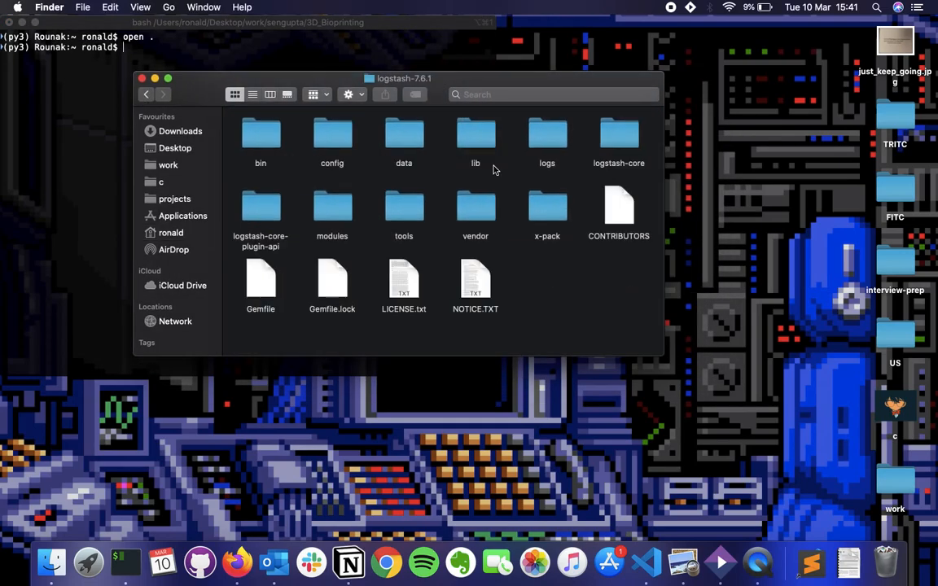
{"action": "left_click", "coordinate": [171, 231]}
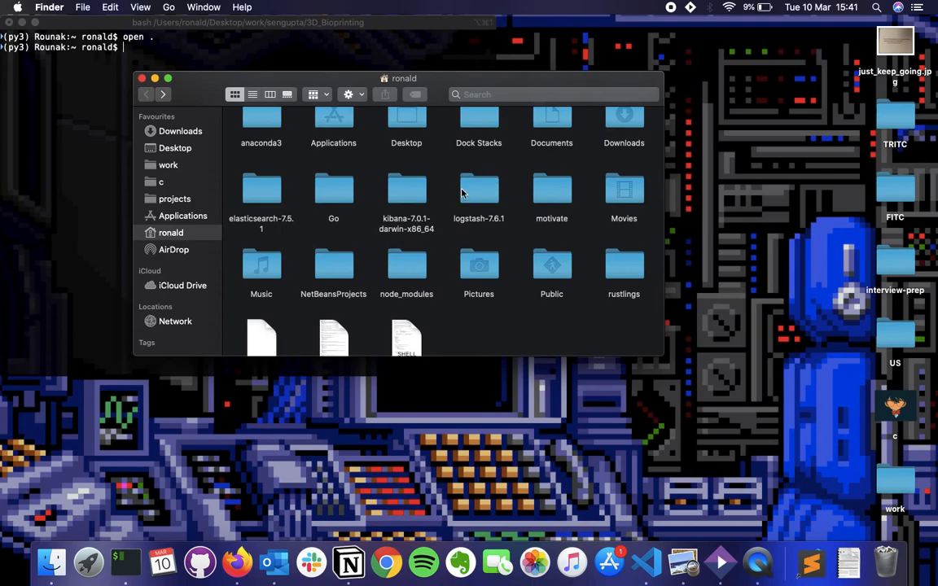
{"action": "left_click", "coordinate": [407, 189]}
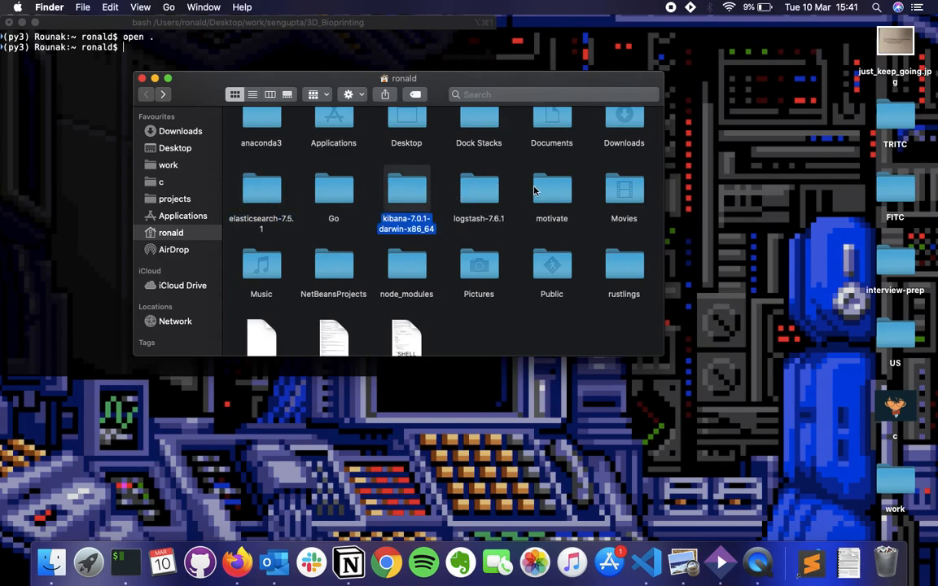
{"action": "left_click", "coordinate": [479, 192]}
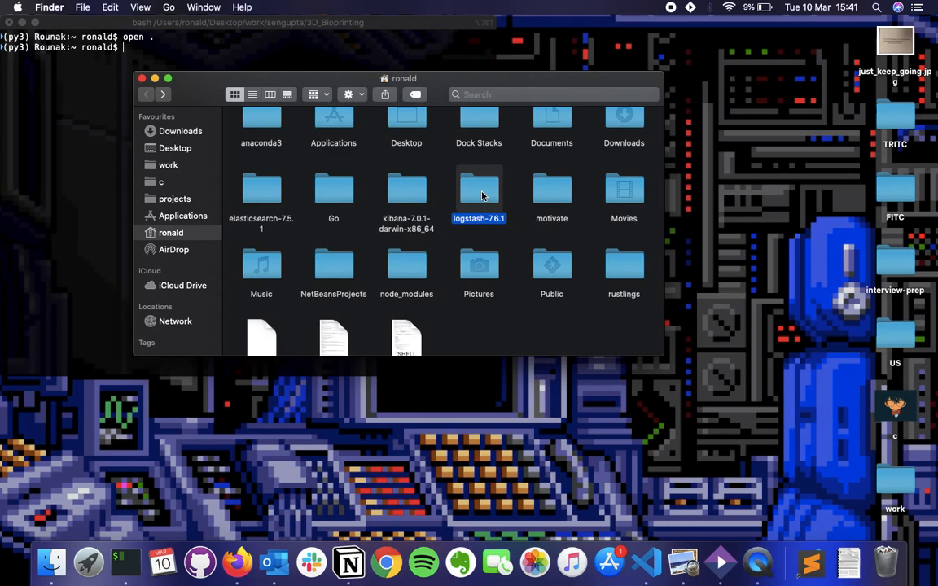
Look inside logstash-7.6.1 and its bin scripts, then single out the install folder again
{"action": "double_click", "coordinate": [479, 194]}
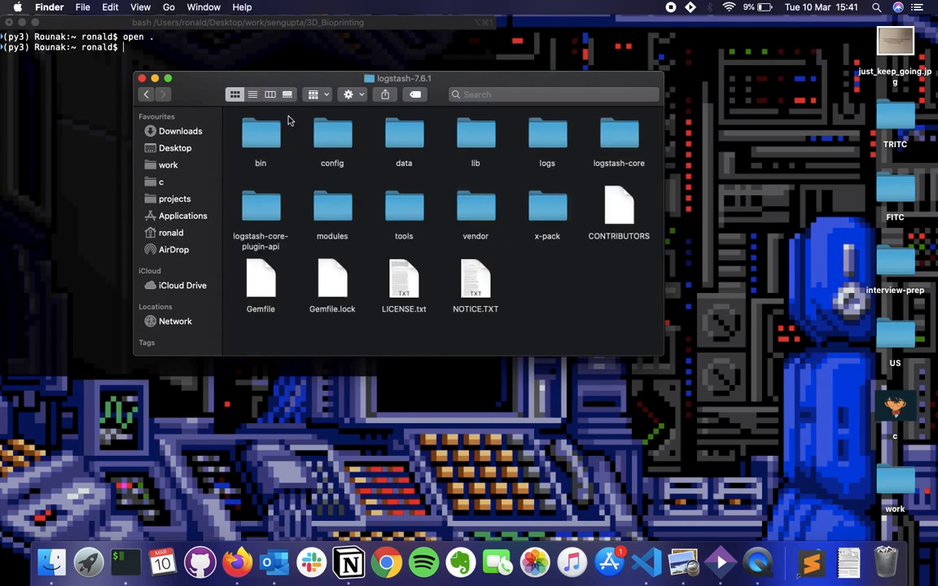
{"action": "double_click", "coordinate": [260, 133]}
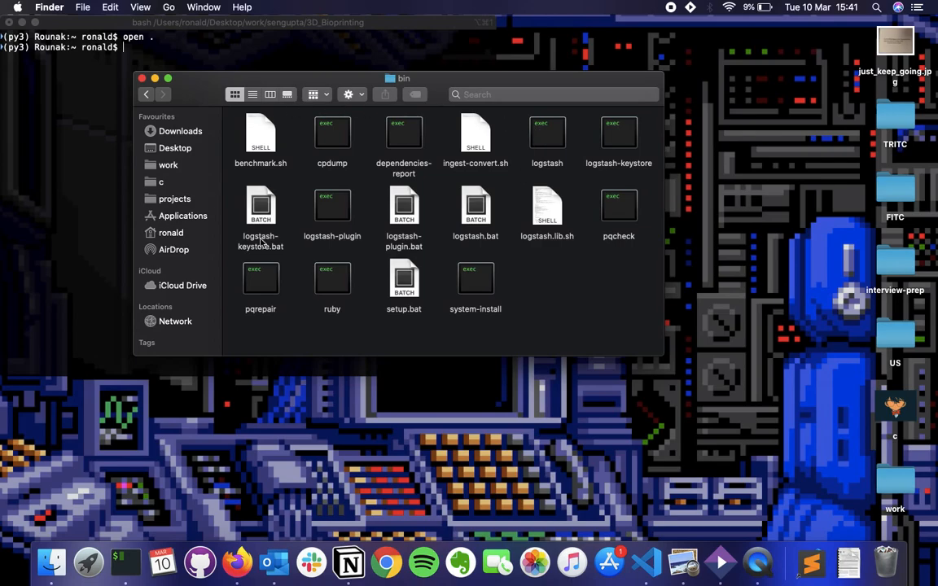
{"action": "mouse_move", "coordinate": [441, 144]}
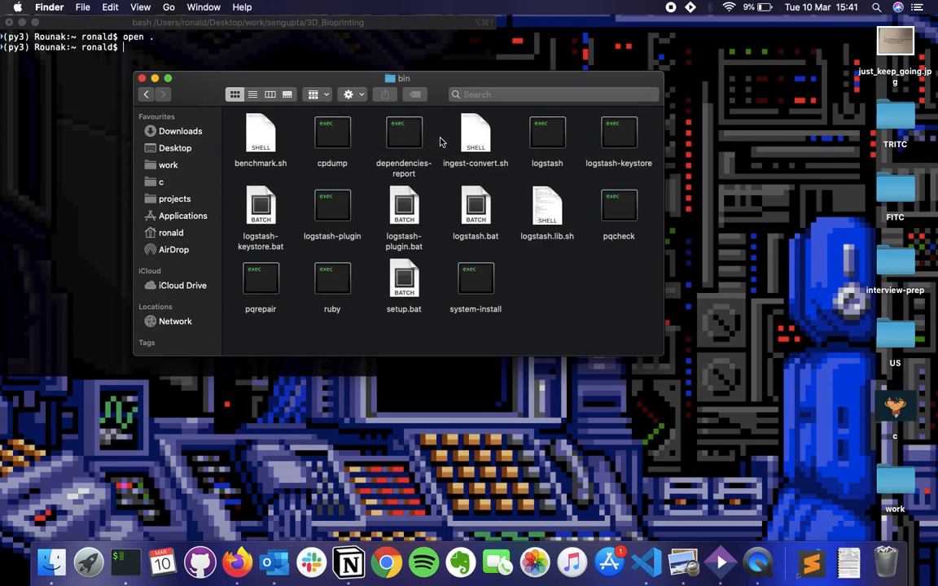
{"action": "mouse_move", "coordinate": [502, 173]}
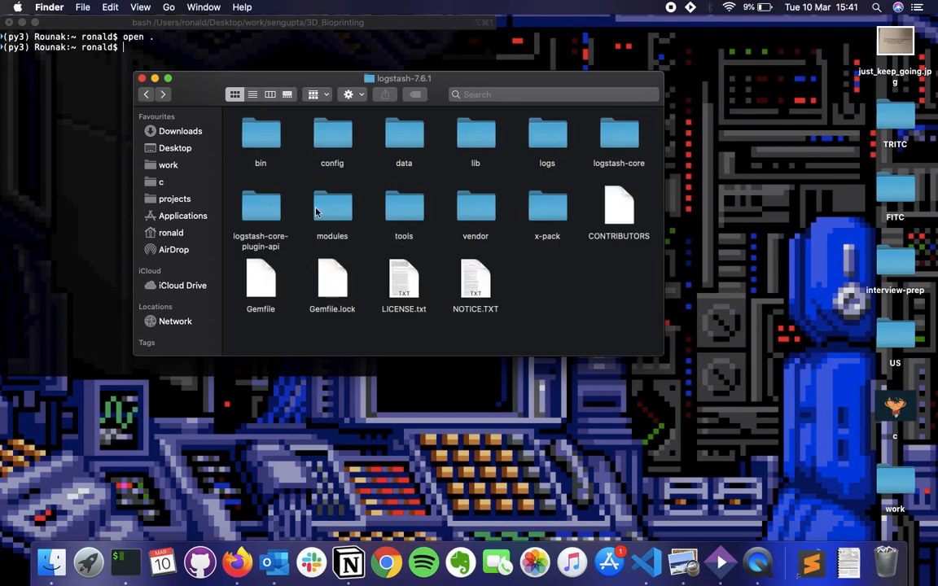
{"action": "mouse_move", "coordinate": [439, 251]}
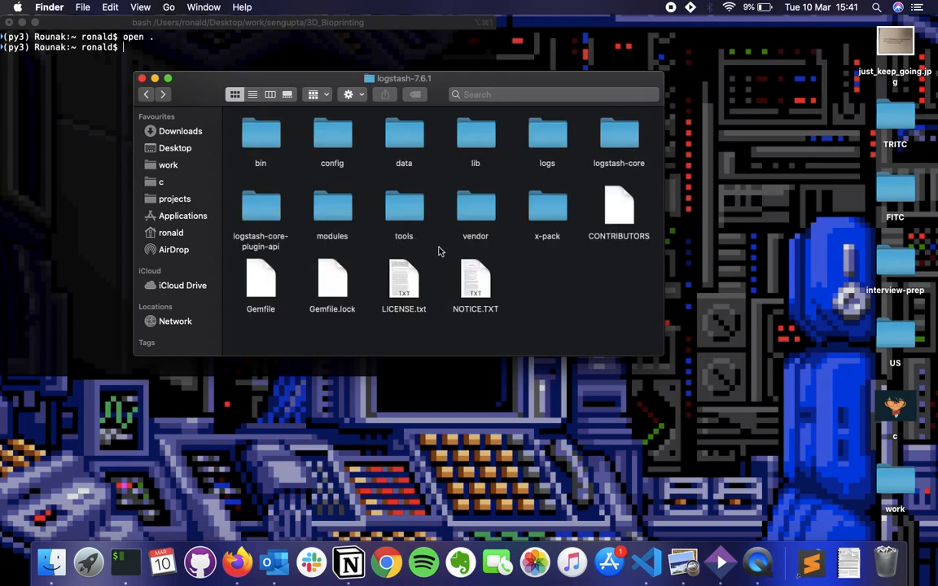
{"action": "mouse_move", "coordinate": [359, 220]}
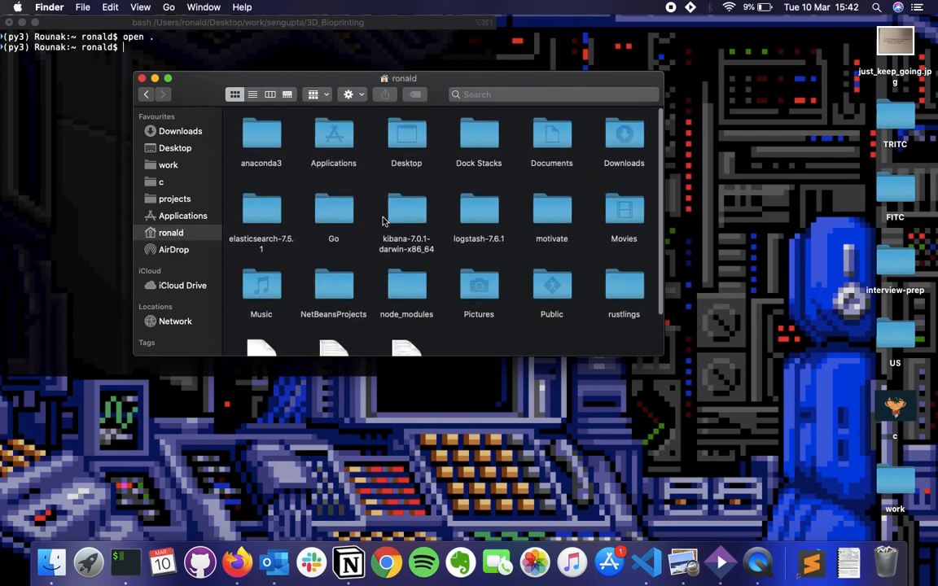
{"action": "left_click", "coordinate": [478, 208]}
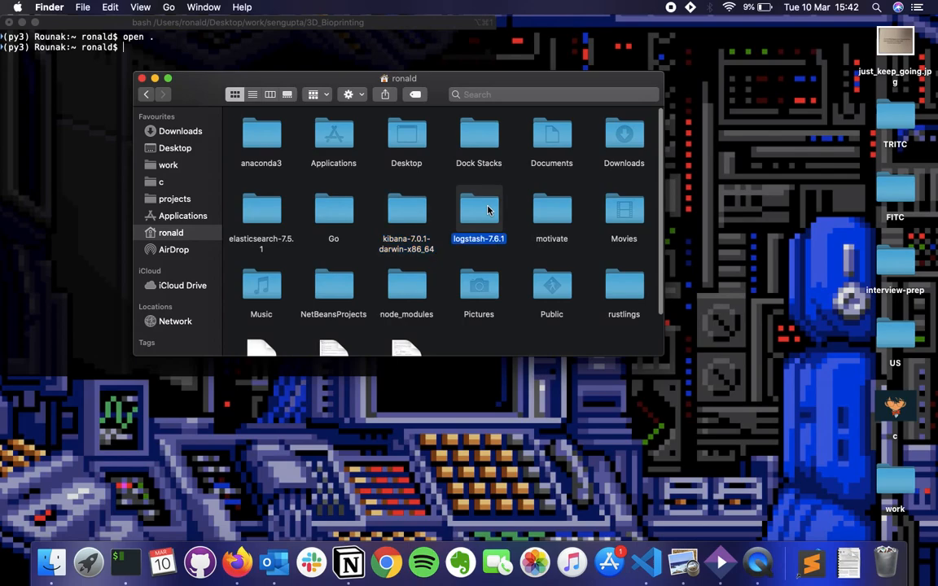
{"action": "left_click", "coordinate": [261, 211]}
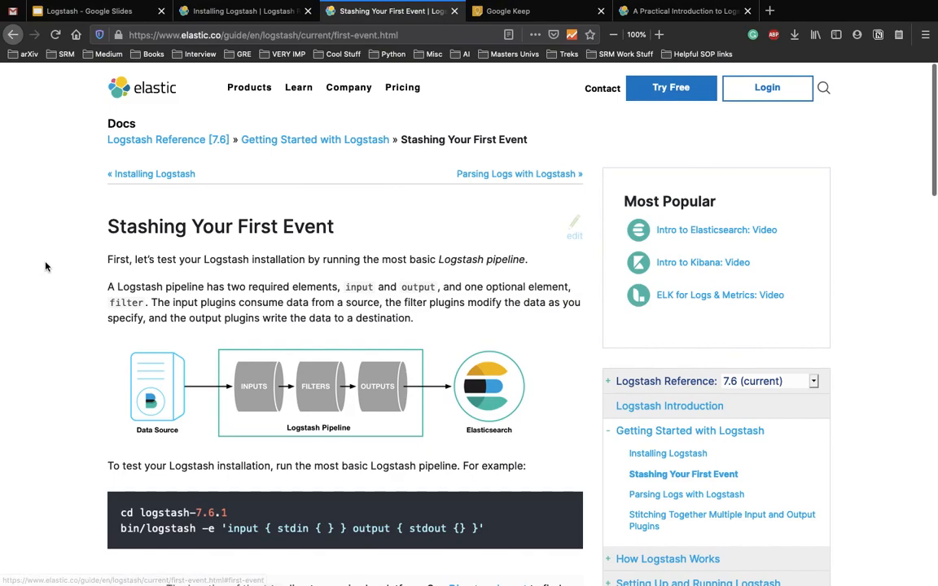
Read the Stashing Your First Event guide down to the macOS Gatekeeper quarantine-removal command
{"action": "scroll", "scroll_direction": "down", "scroll_amount": 3}
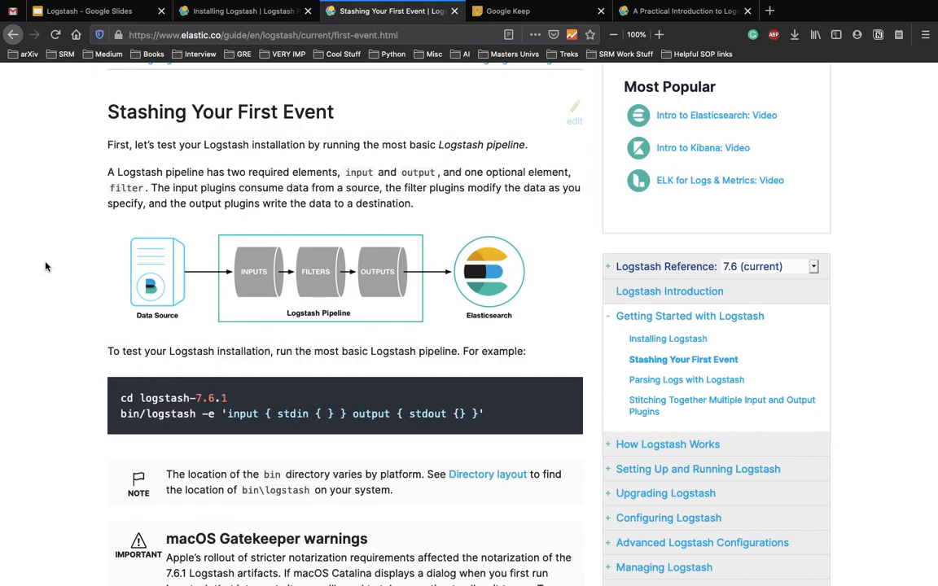
{"action": "scroll", "scroll_direction": "down", "scroll_amount": 3}
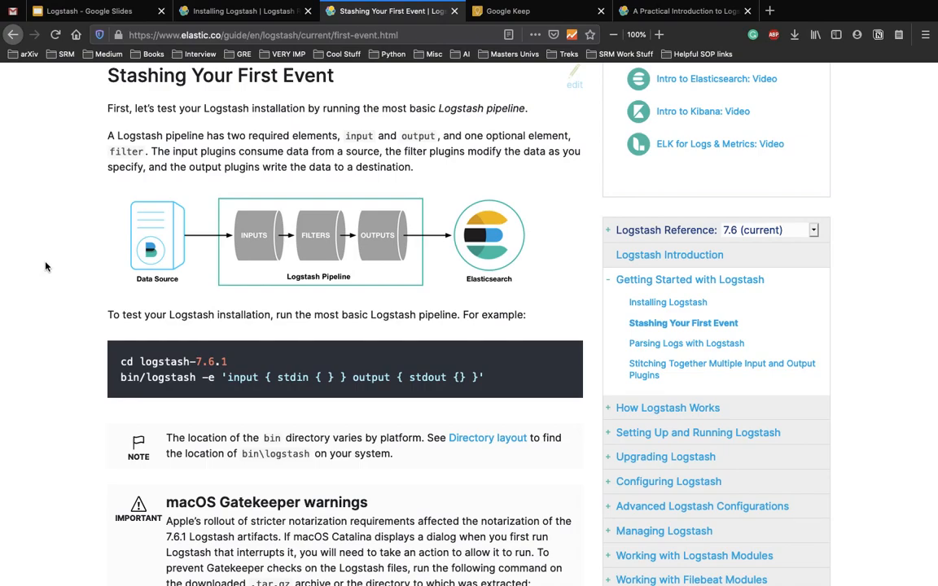
{"action": "scroll", "scroll_direction": "down", "scroll_amount": 3}
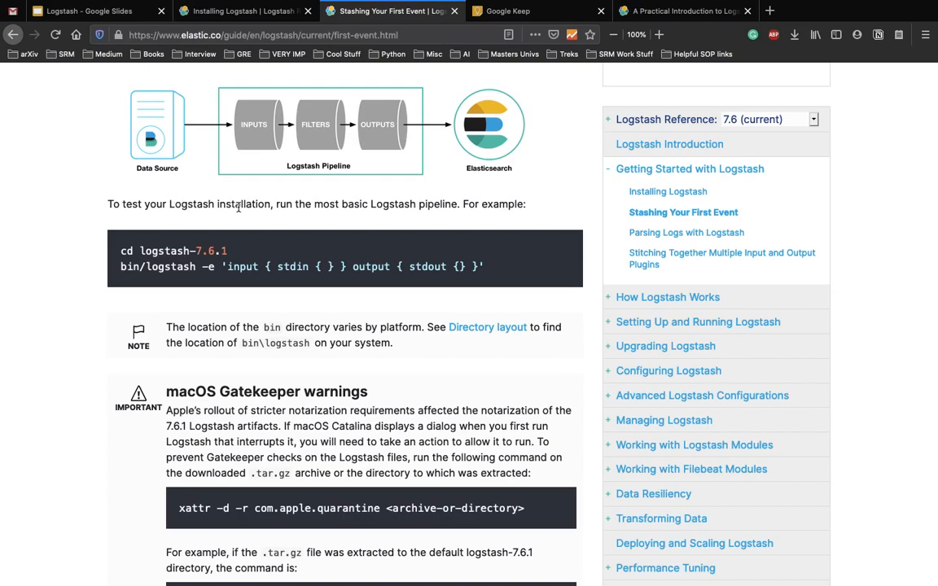
{"action": "mouse_move", "coordinate": [342, 205]}
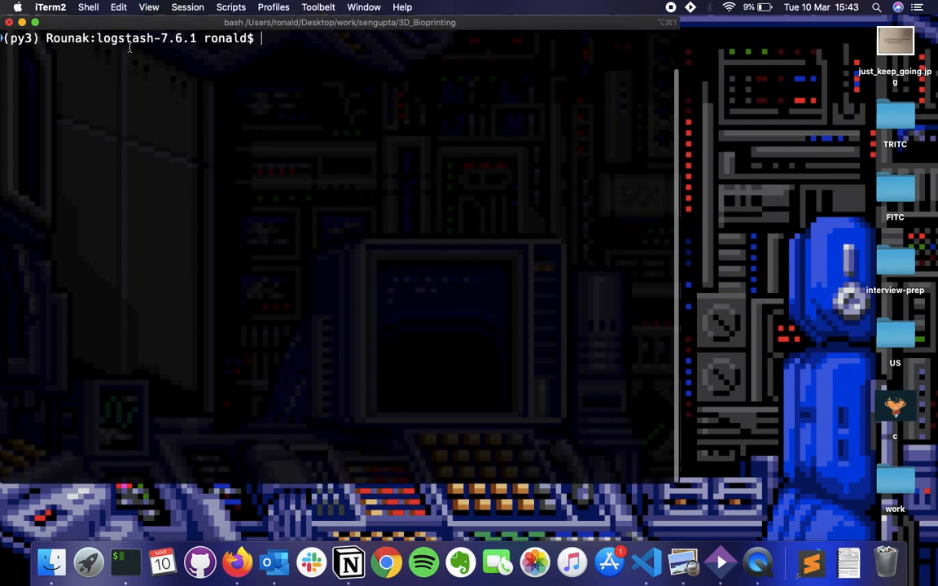
List files, cd into logstash-7.6.1, and stage bin/logstash -e 'input { stdin { } } output { stdout {} }' at the prompt
{"action": "type", "text": "ls"}
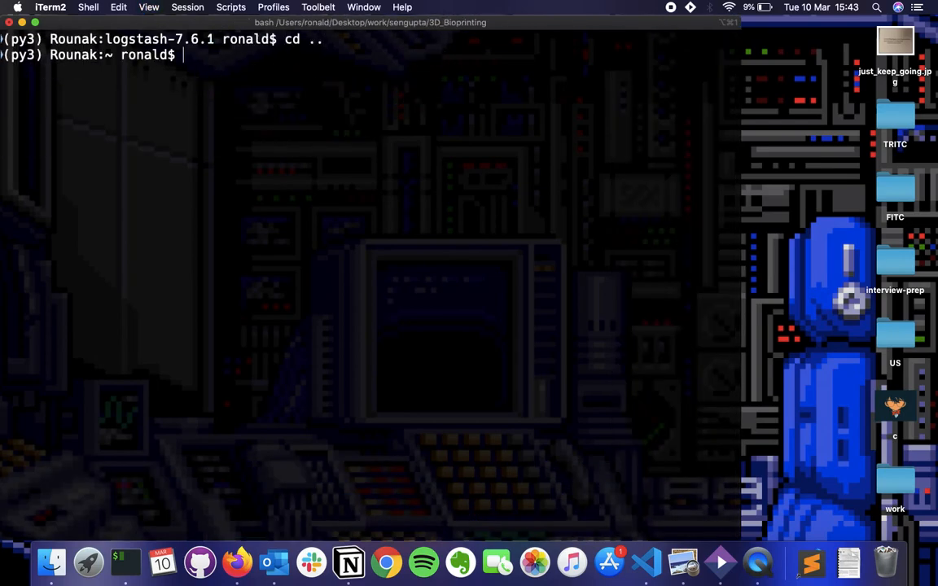
{"action": "type", "text": "cd logstash-7.6.1"}
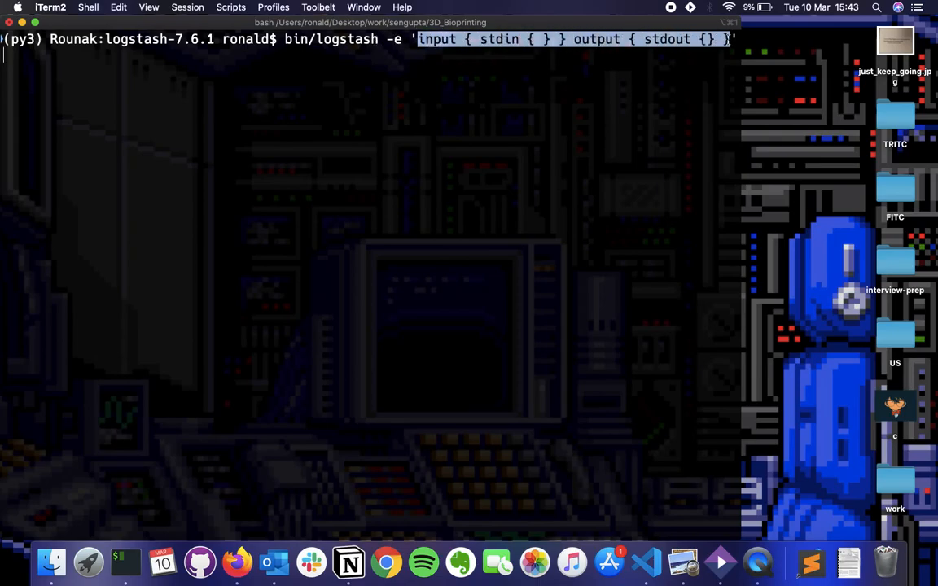
{"action": "left_click", "coordinate": [186, 161]}
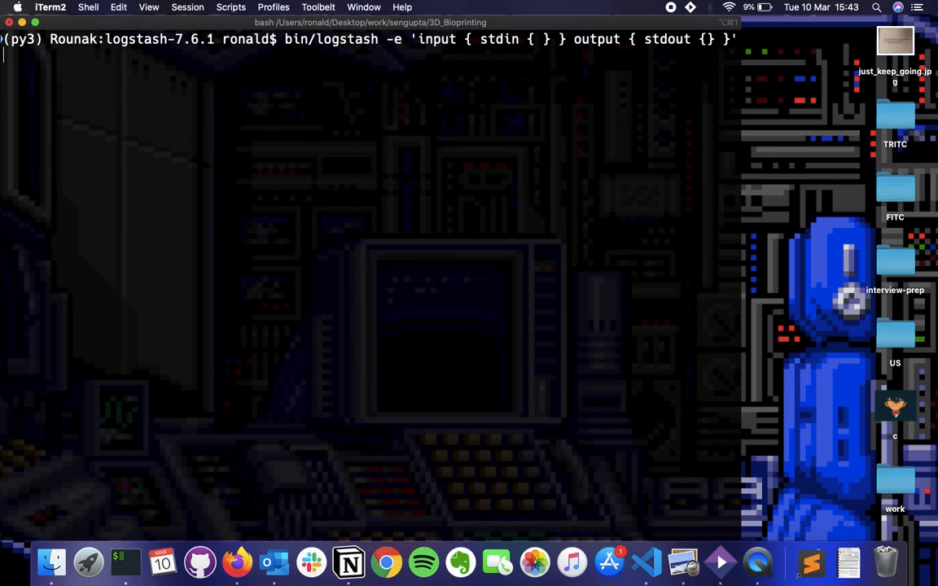
{"action": "left_click", "coordinate": [386, 560]}
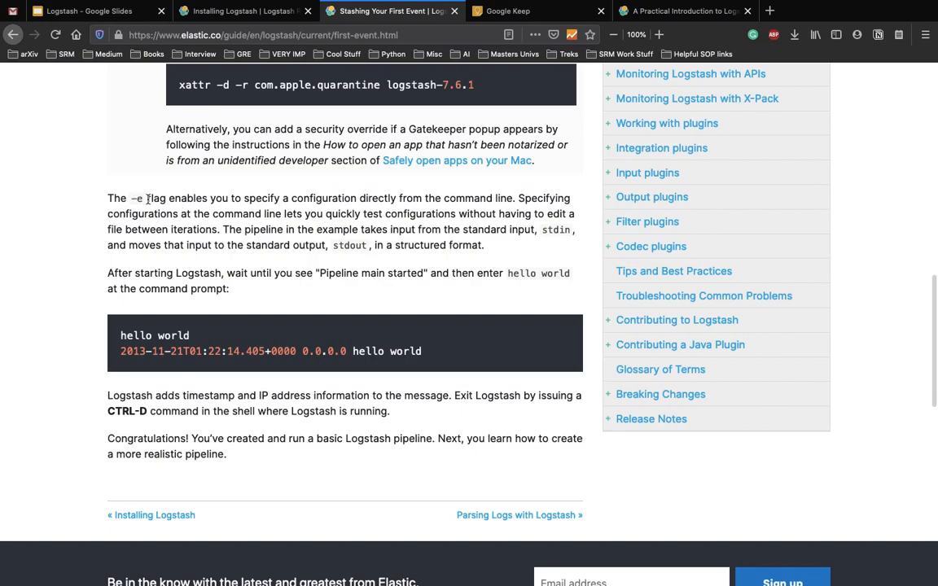
{"action": "mouse_move", "coordinate": [391, 208]}
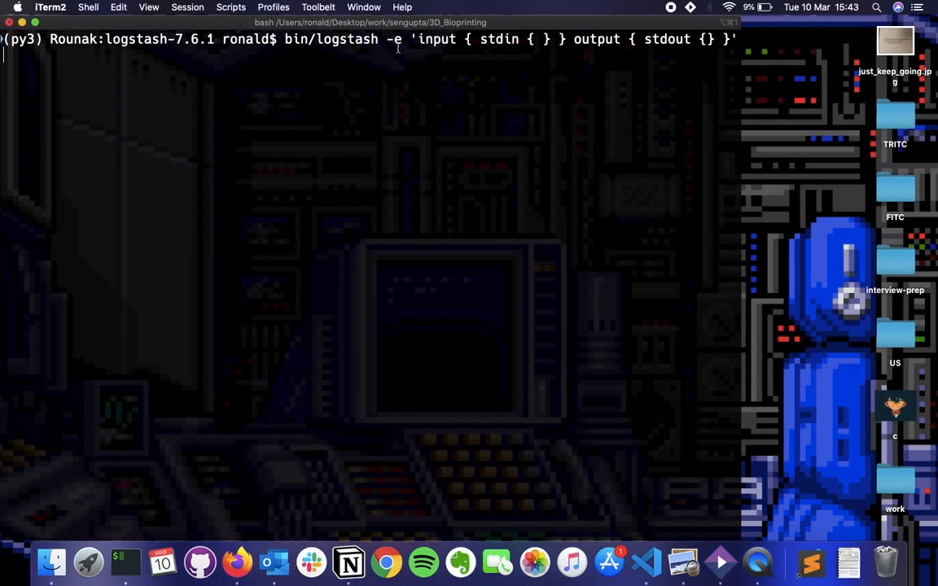
{"action": "mouse_move", "coordinate": [397, 39]}
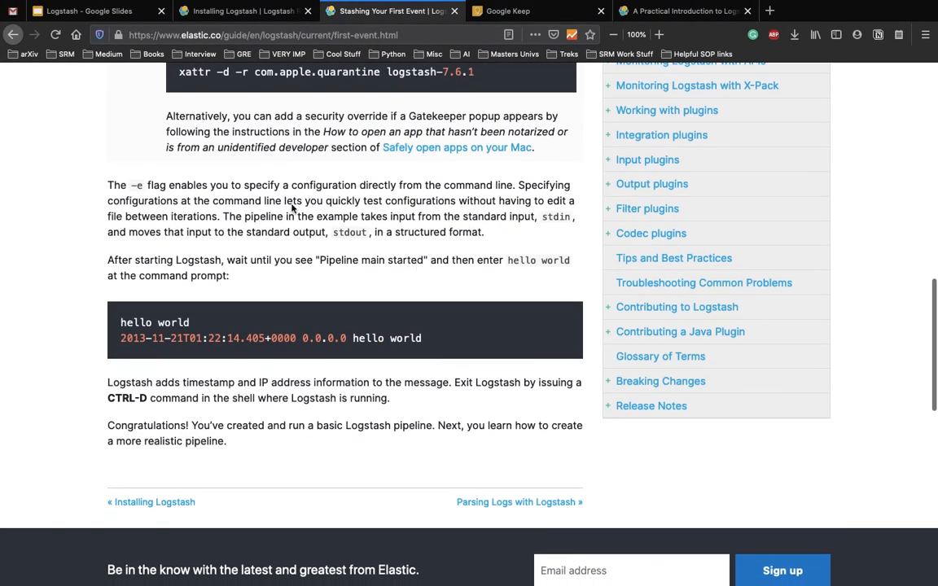
{"action": "scroll", "scroll_direction": "down", "scroll_amount": 3}
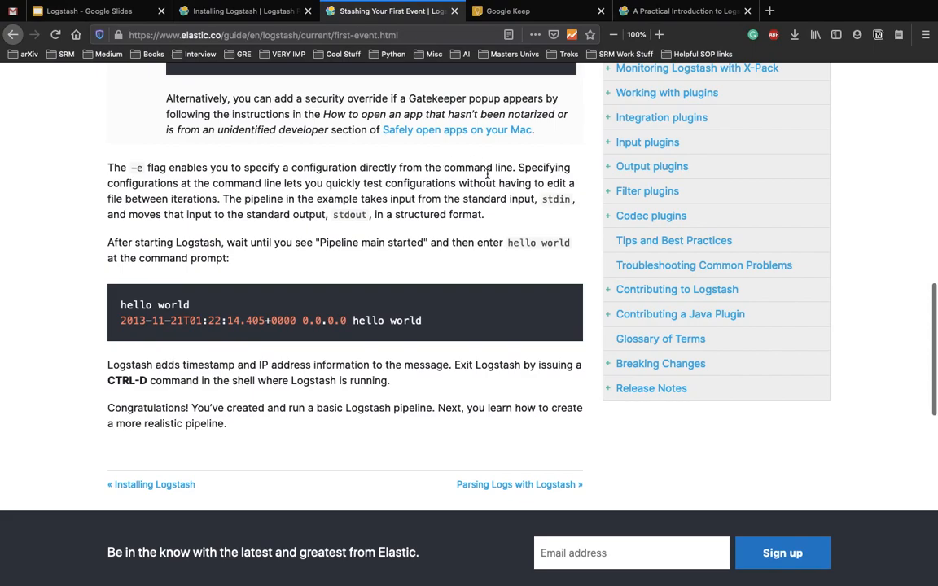
{"action": "mouse_move", "coordinate": [247, 202]}
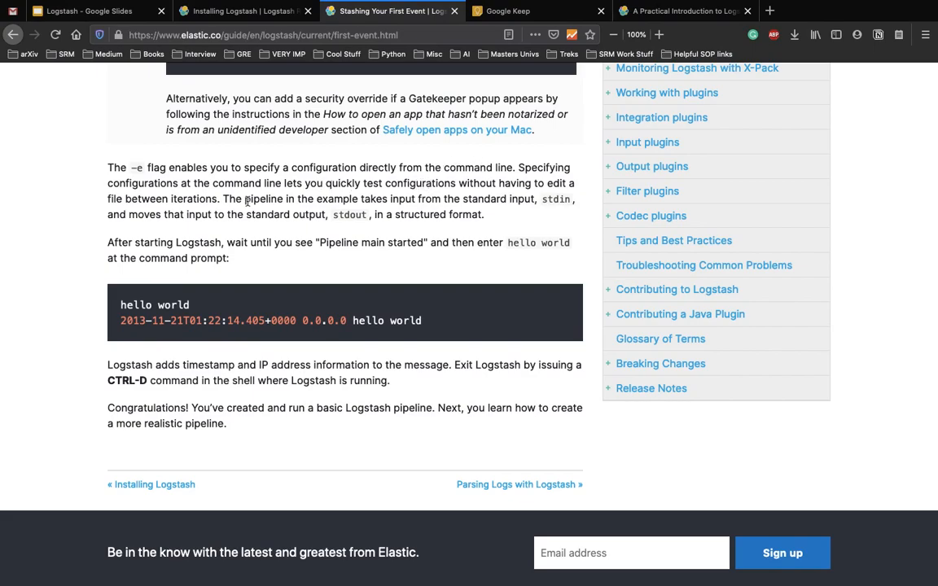
{"action": "mouse_move", "coordinate": [299, 210]}
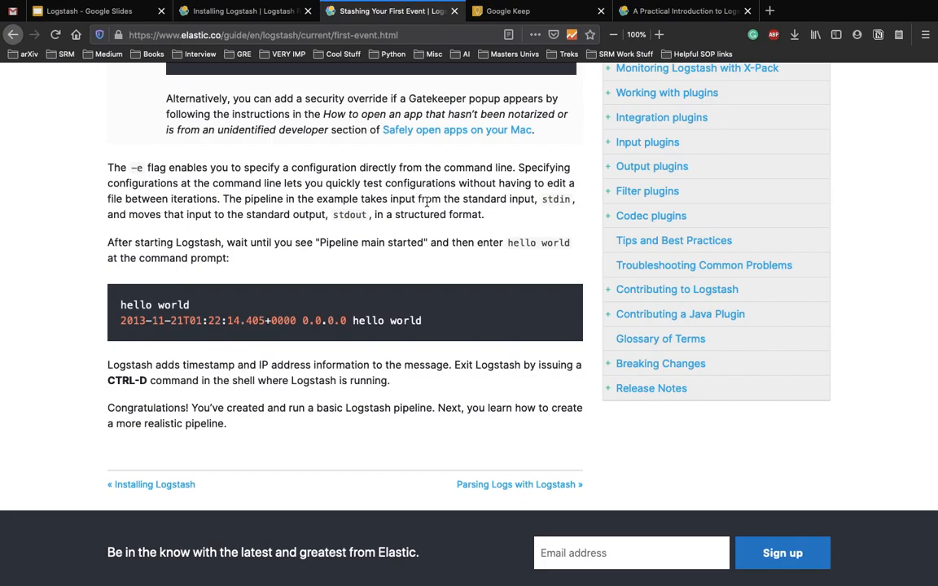
{"action": "mouse_move", "coordinate": [296, 234]}
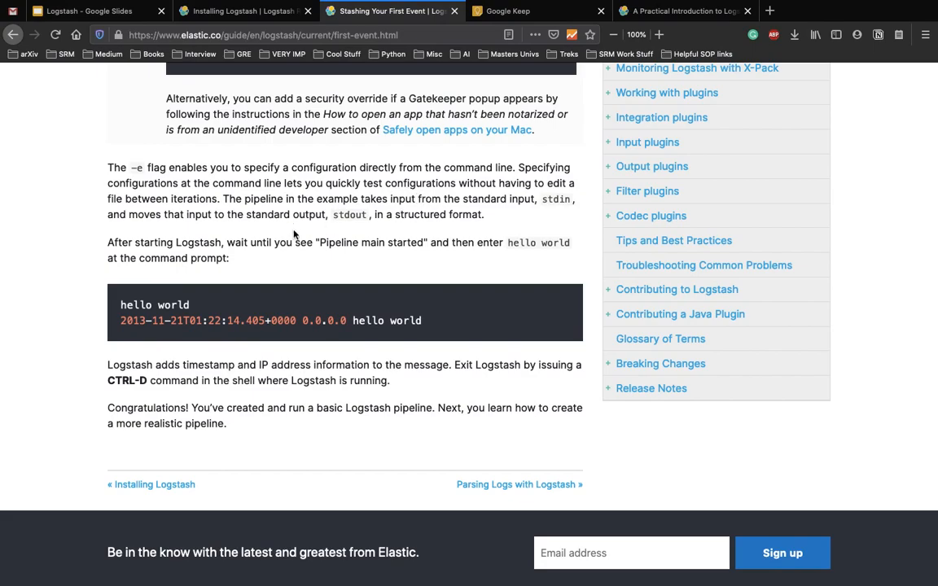
{"action": "mouse_move", "coordinate": [267, 234]}
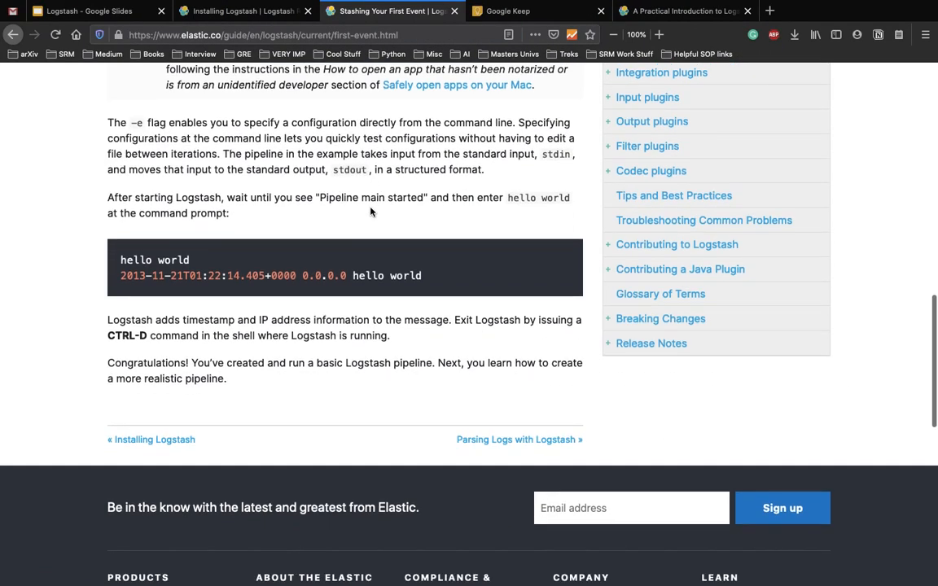
{"action": "mouse_move", "coordinate": [301, 199]}
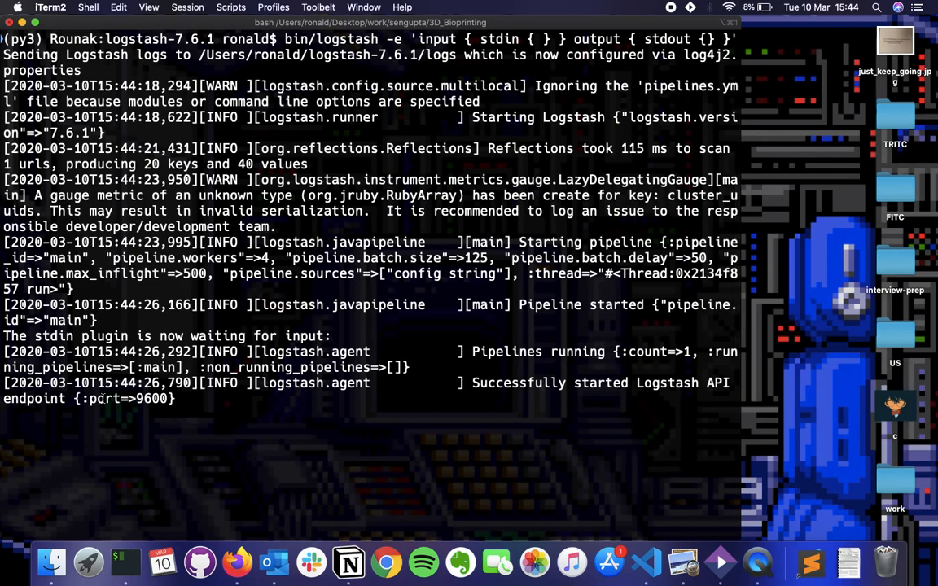
Feed hello world, hell and hello again to the running pipeline, echoed back as structured events
{"action": "type", "text": "hello world"}
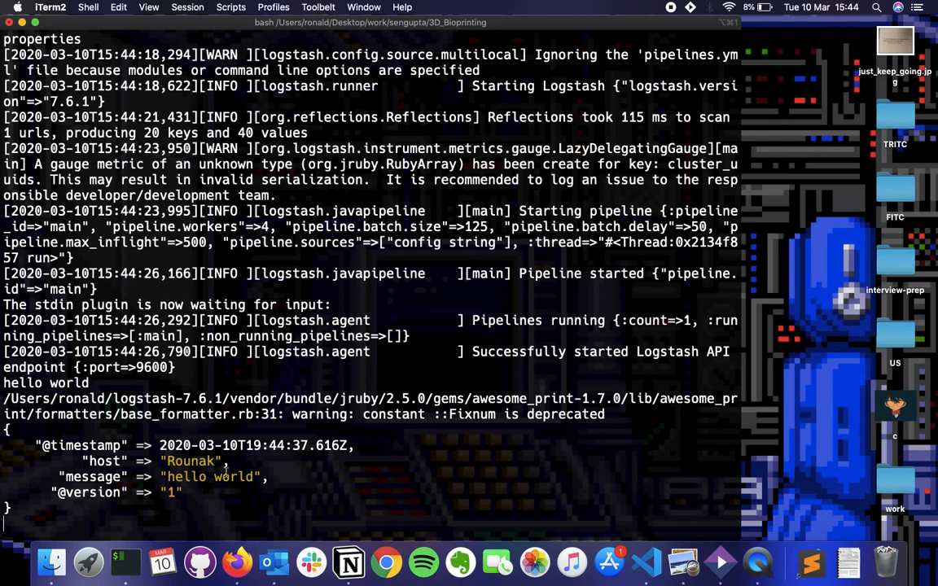
{"action": "type", "text": "hello rounak"}
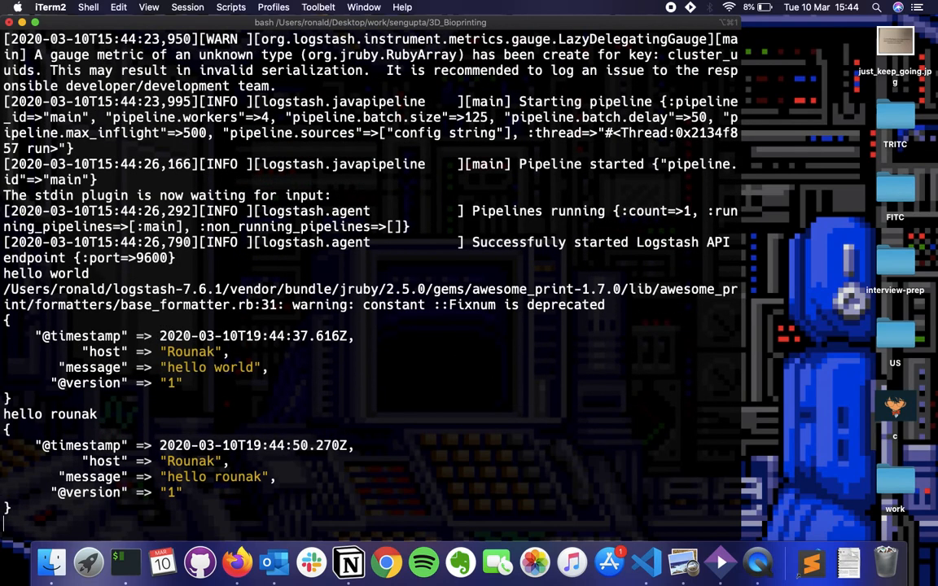
{"action": "type", "text": "hello again"}
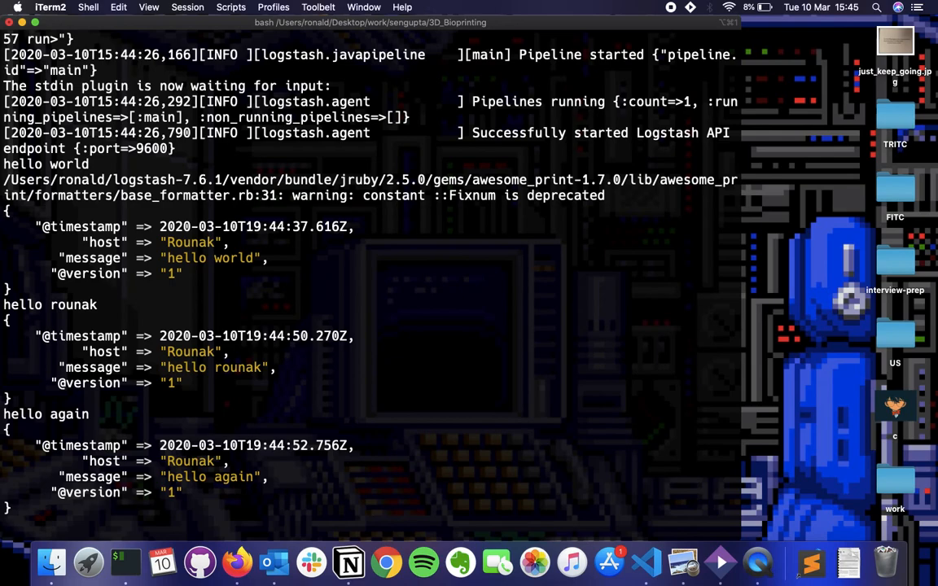
{"action": "mouse_move", "coordinate": [299, 400]}
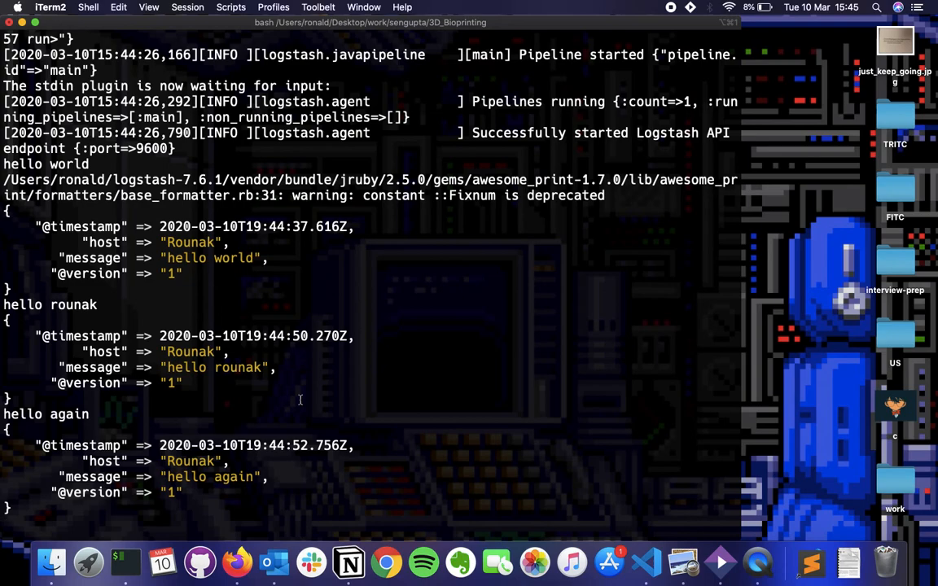
{"action": "mouse_move", "coordinate": [648, 5]}
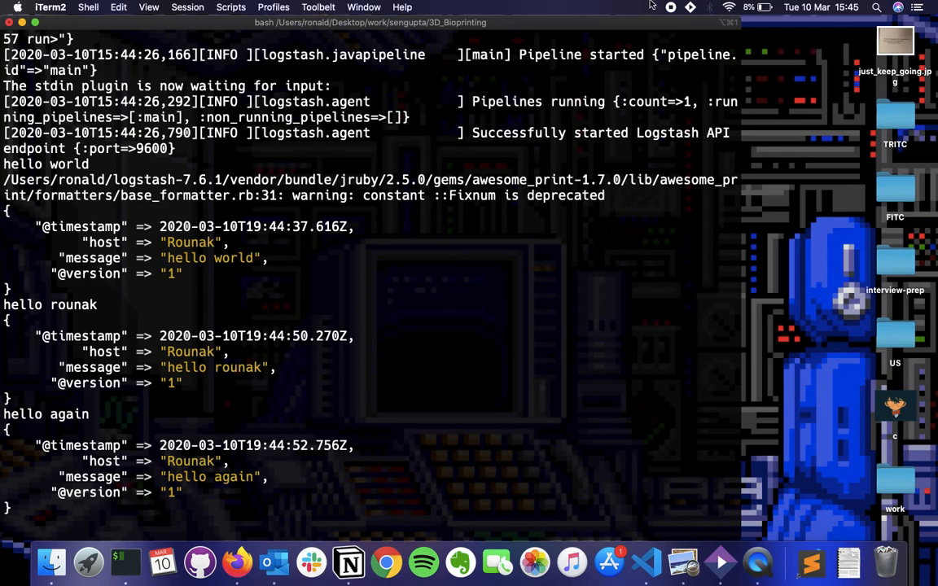